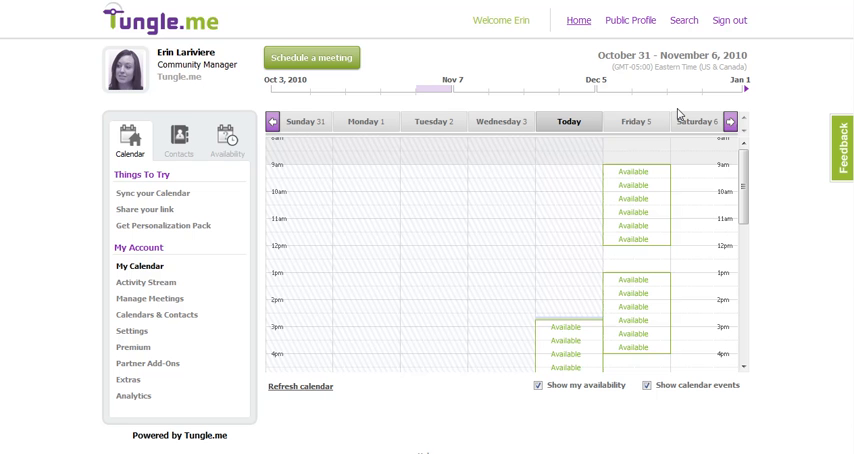
{"action": "mouse_move", "coordinate": [607, 32]}
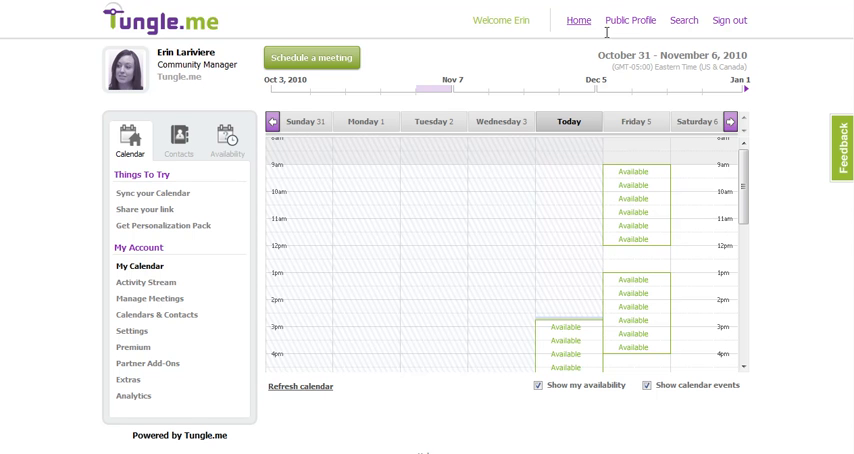
Switch from the home calendar to Erin's Public Profile page
{"action": "left_click", "coordinate": [629, 19]}
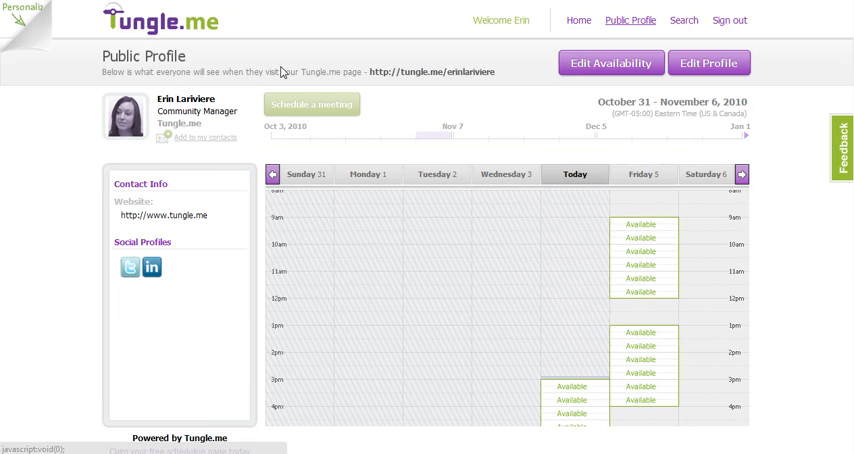
Upload the Skype image as the new profile logo into the crop preview
{"action": "left_click", "coordinate": [20, 10]}
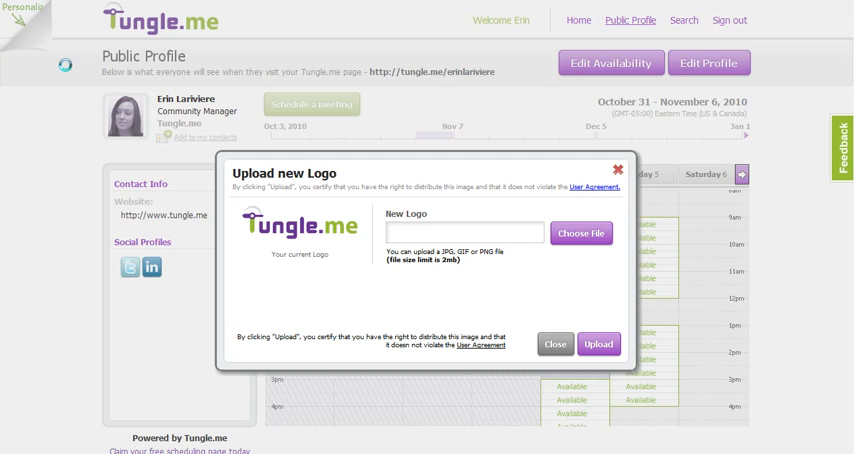
{"action": "mouse_move", "coordinate": [580, 233]}
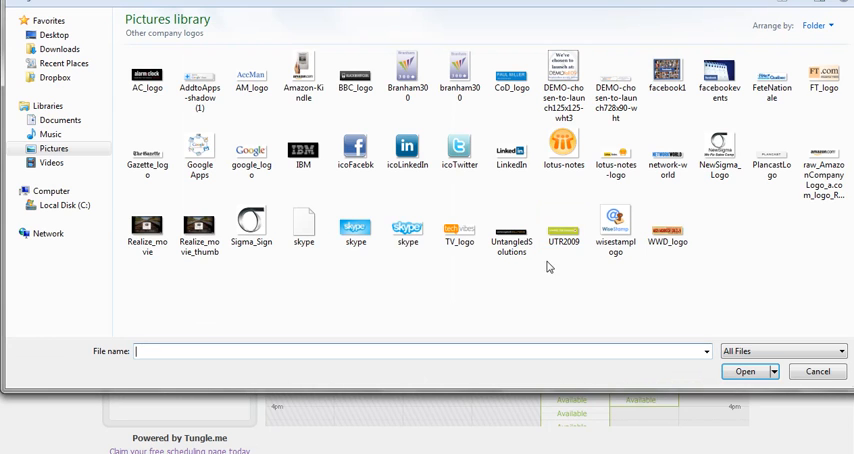
{"action": "left_click", "coordinate": [407, 226]}
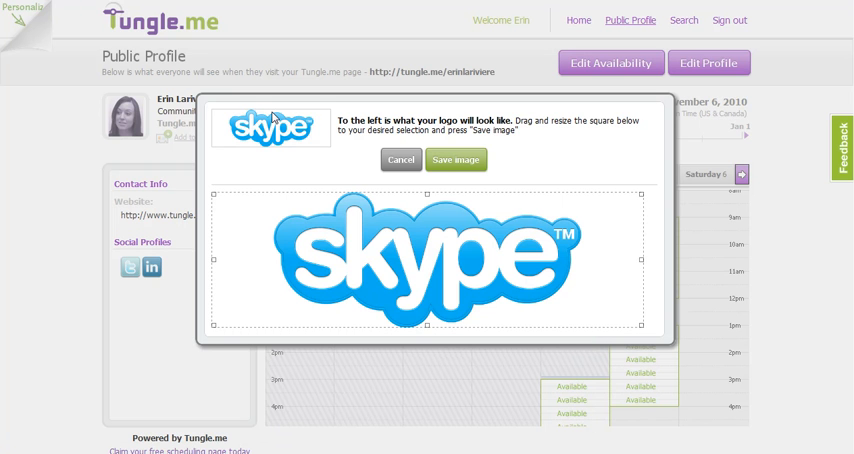
{"action": "mouse_move", "coordinate": [335, 136]}
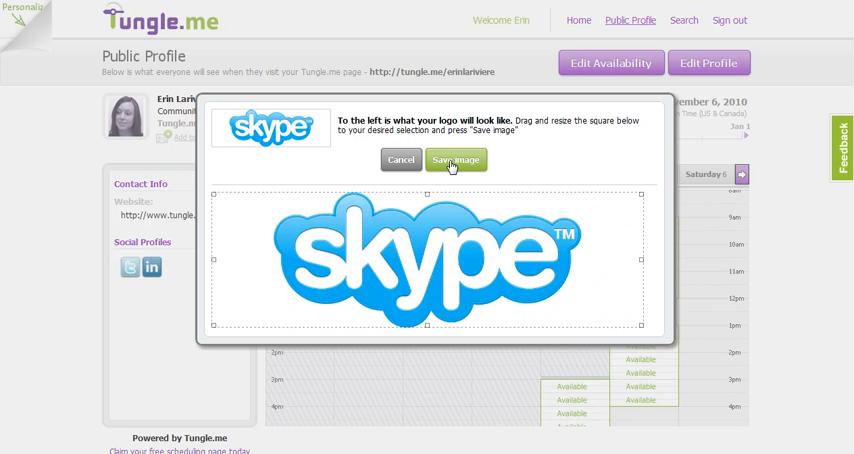
Save the square crop of the whole Skype logo as the profile logo
{"action": "left_click", "coordinate": [456, 160]}
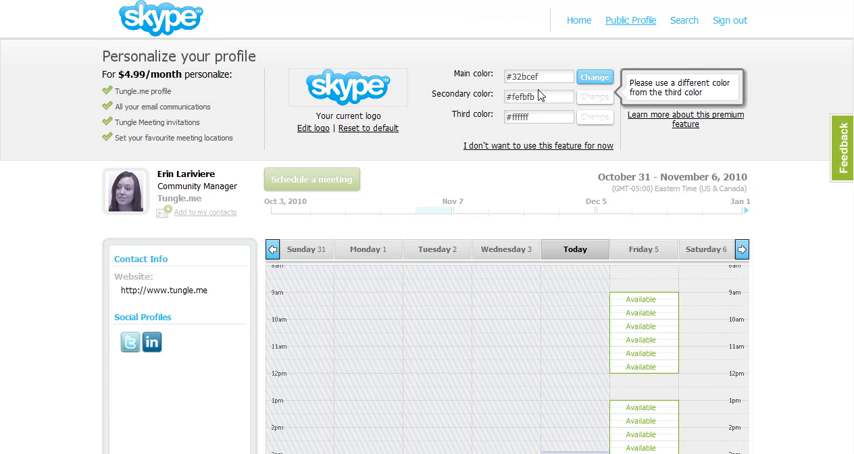
{"action": "mouse_move", "coordinate": [593, 103]}
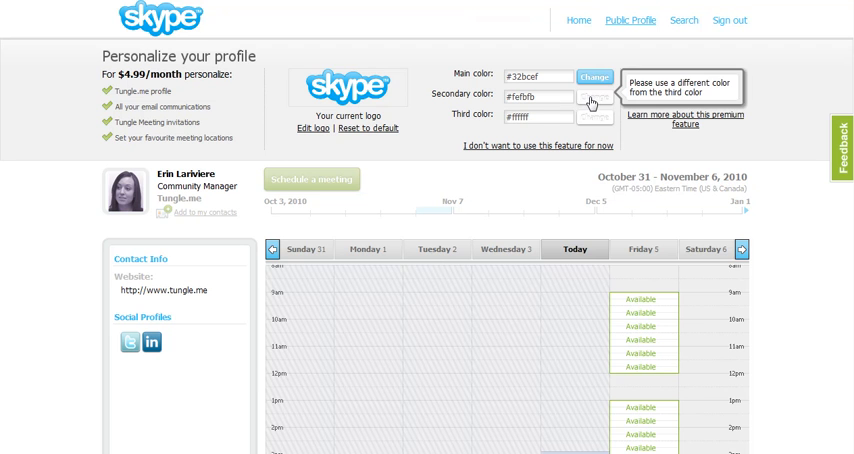
Choose a new secondary color to match the Skype-blue main color #32bcef
{"action": "left_click", "coordinate": [595, 94]}
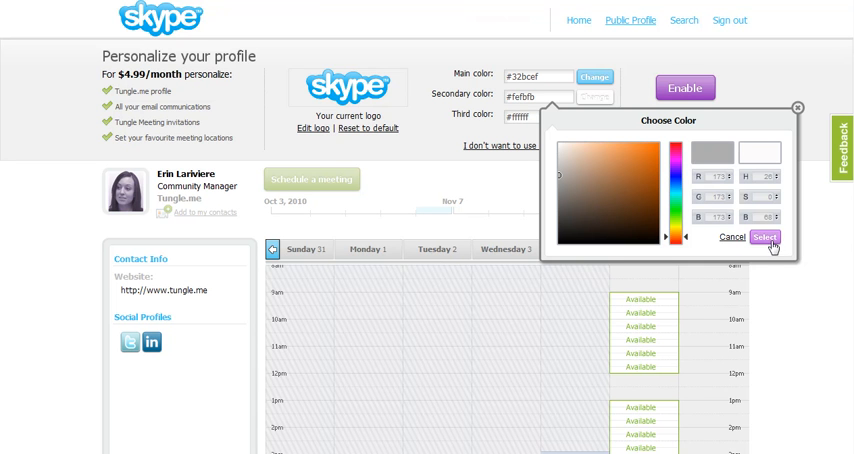
{"action": "left_click", "coordinate": [765, 237]}
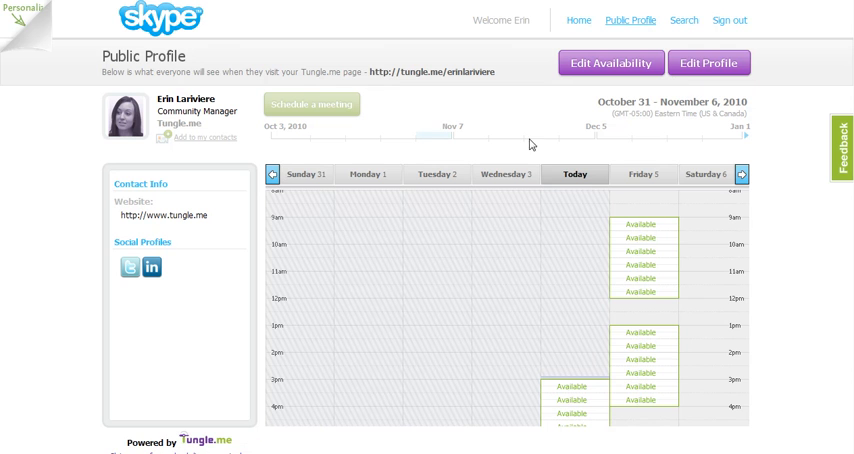
{"action": "mouse_move", "coordinate": [681, 50]}
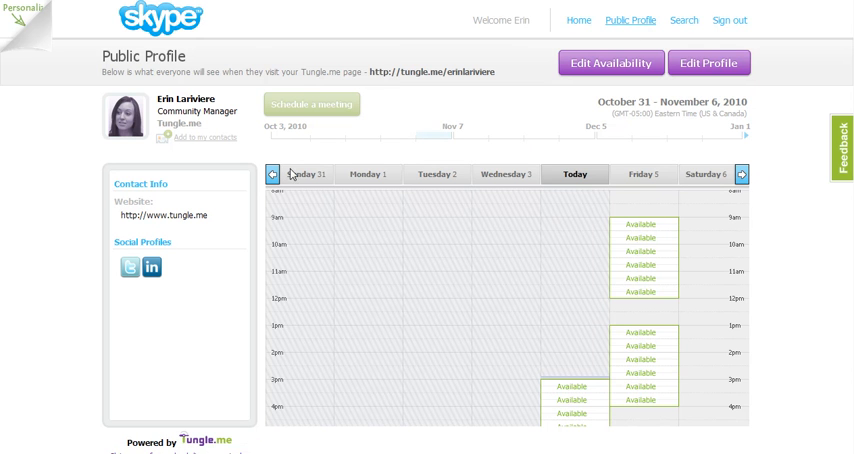
{"action": "mouse_move", "coordinate": [422, 140]}
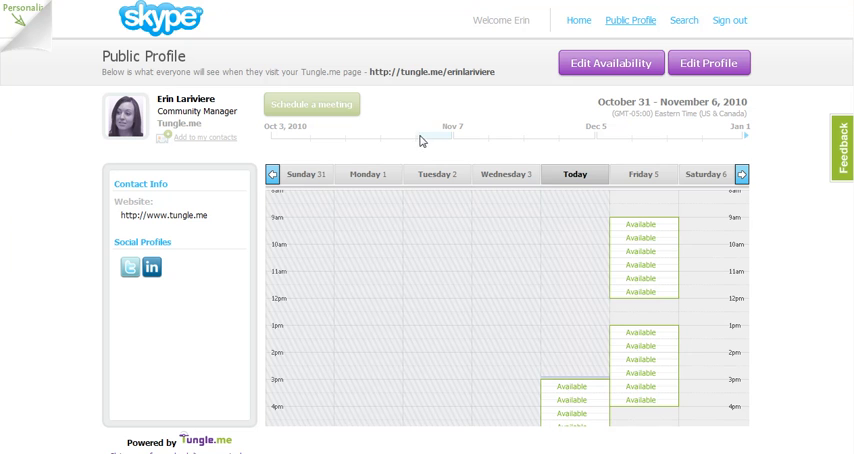
{"action": "mouse_move", "coordinate": [380, 142]}
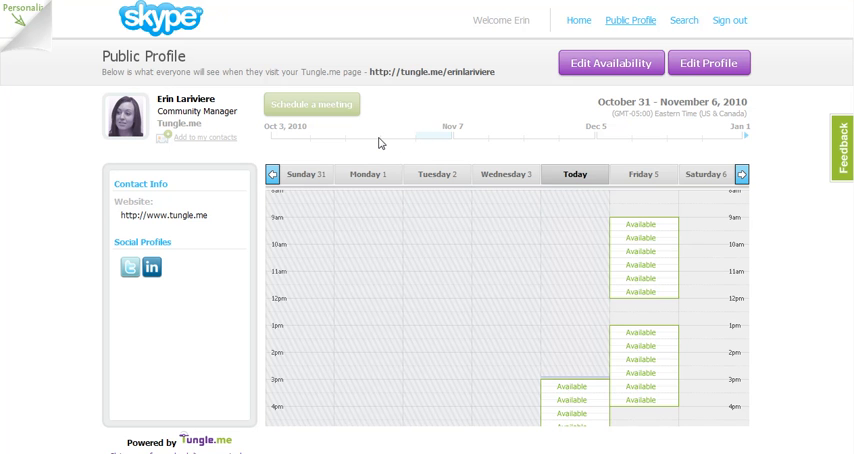
{"action": "mouse_move", "coordinate": [330, 230]}
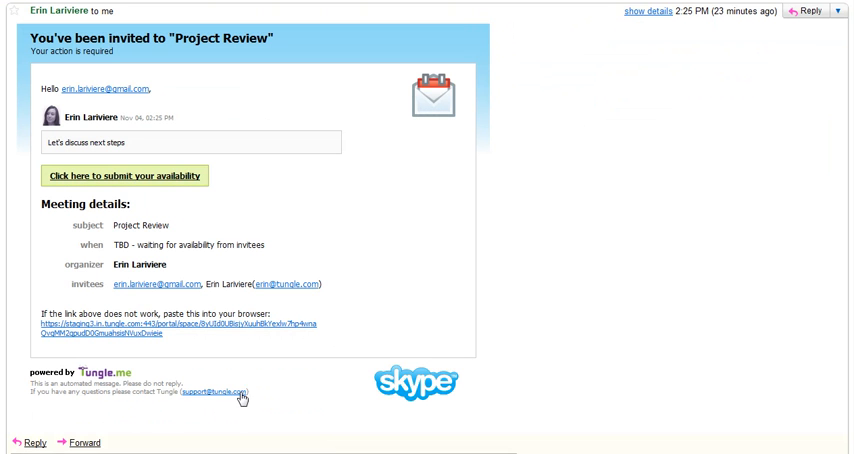
{"action": "mouse_move", "coordinate": [558, 243]}
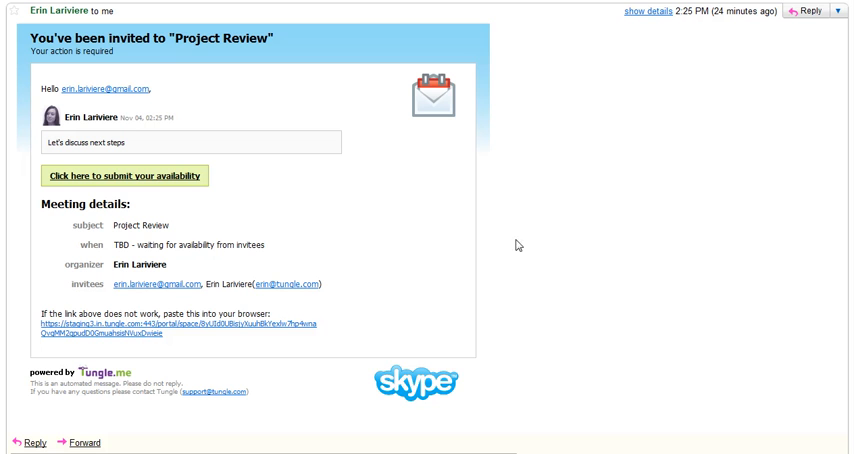
{"action": "mouse_move", "coordinate": [455, 35]}
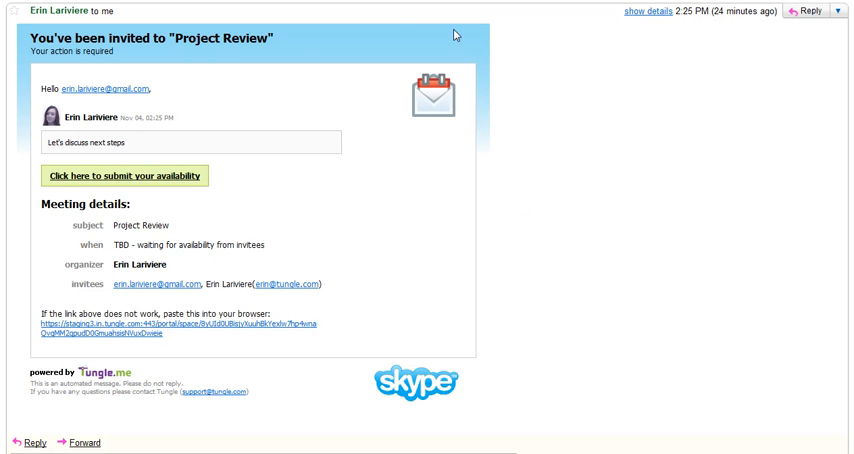